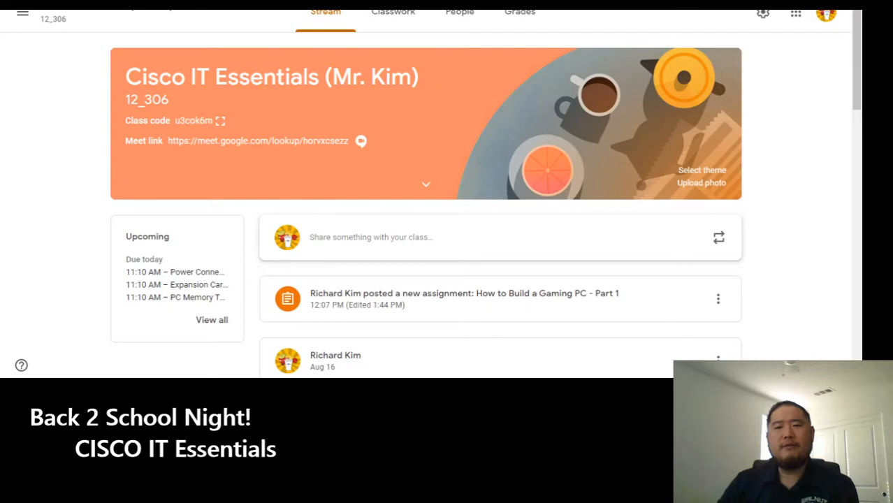
mouse_move(795, 54)
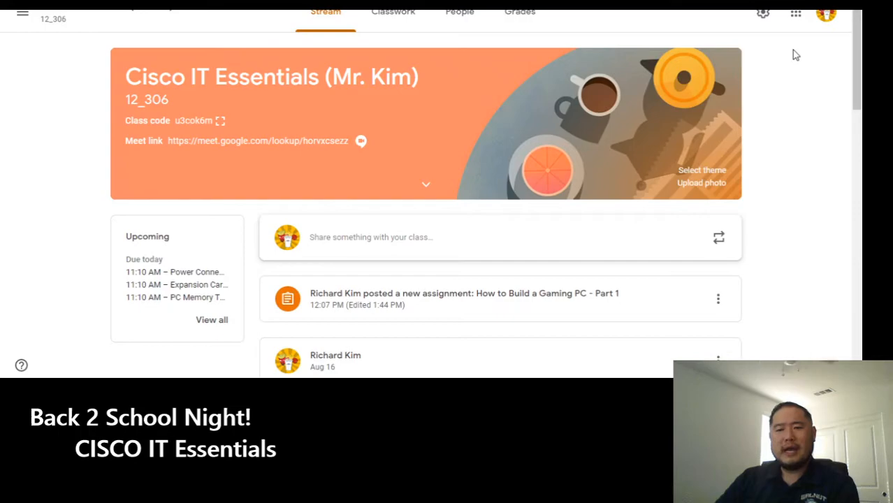
mouse_move(807, 86)
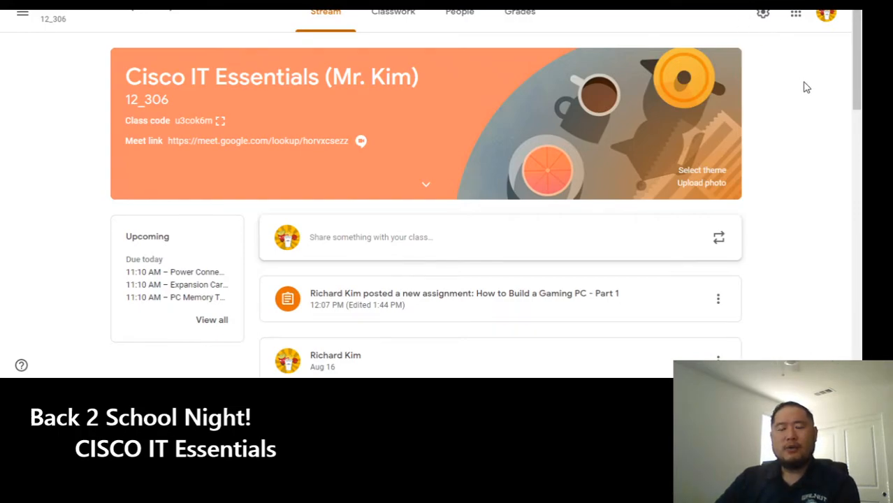
mouse_move(802, 106)
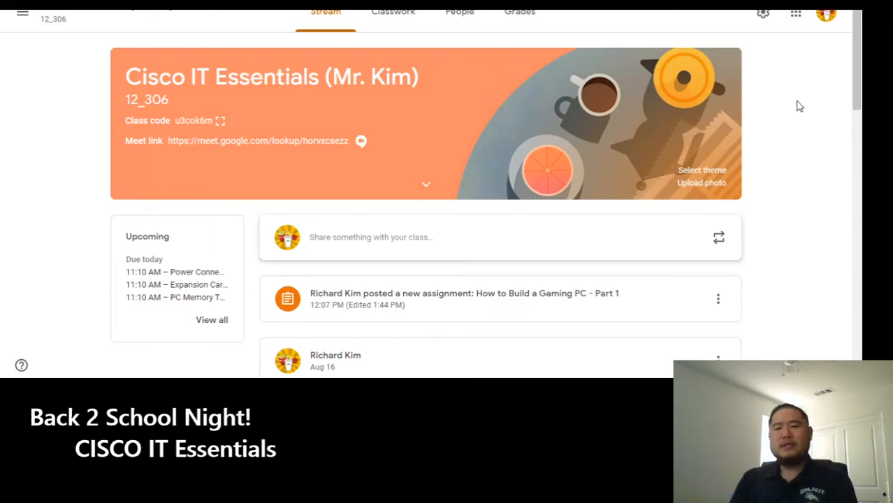
mouse_move(471, 133)
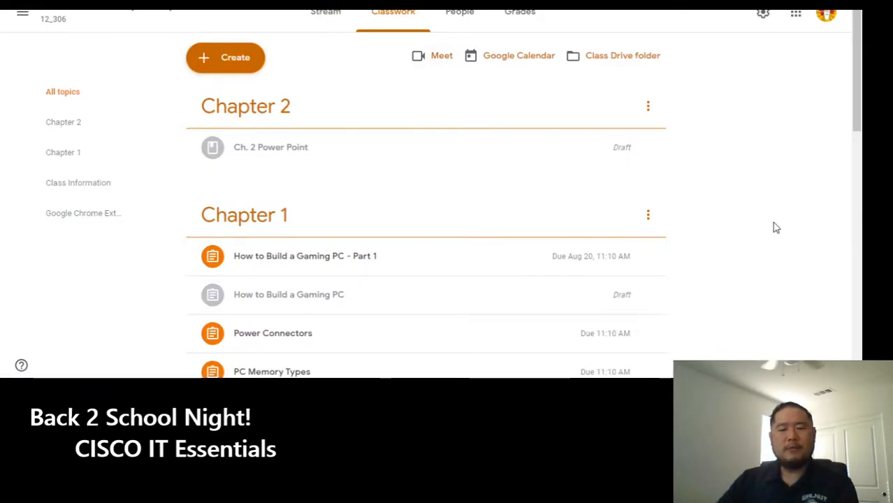
Scroll the Classwork list down through the Chapter 1 assignments to the Chapter 1 PowerPoint material.
scroll(down, 3)
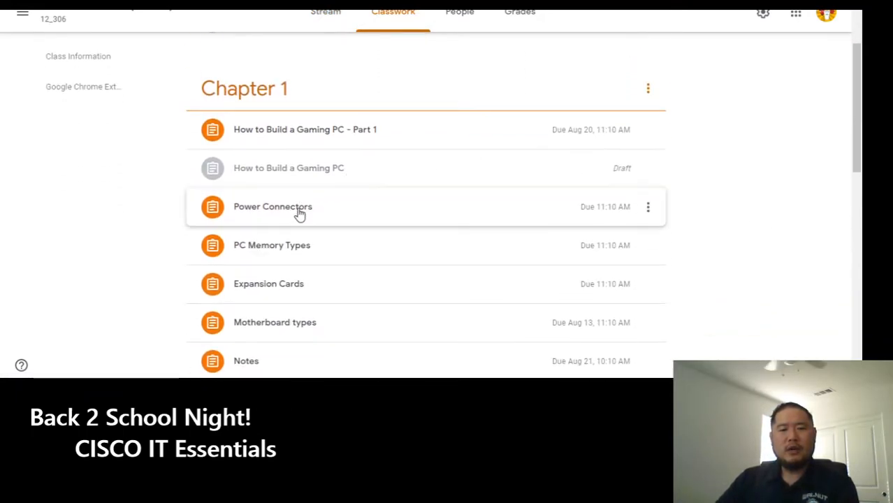
scroll(down, 3)
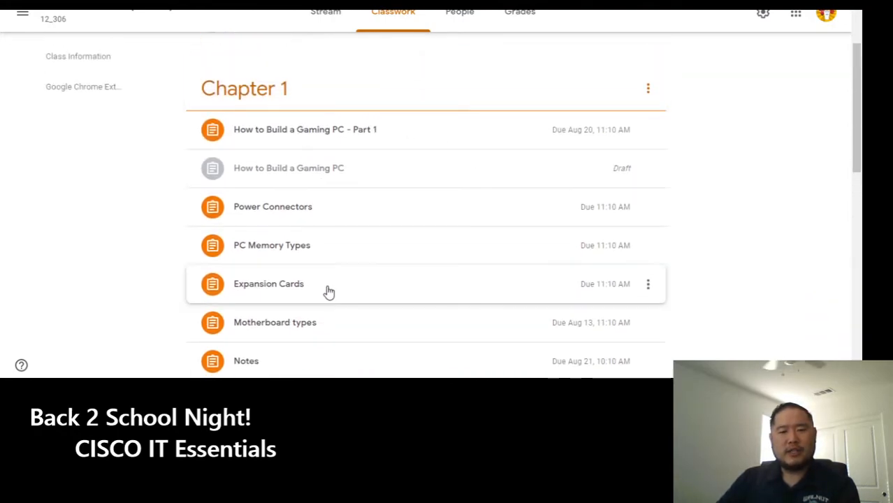
scroll(down, 3)
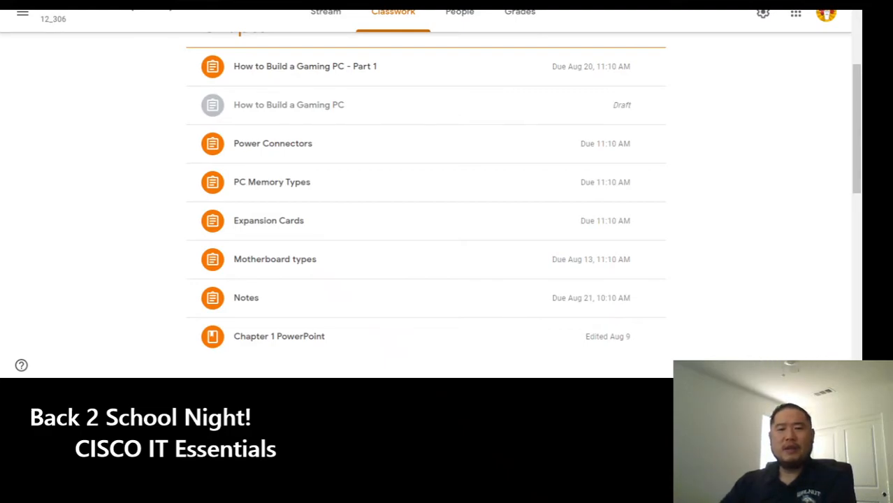
mouse_move(739, 192)
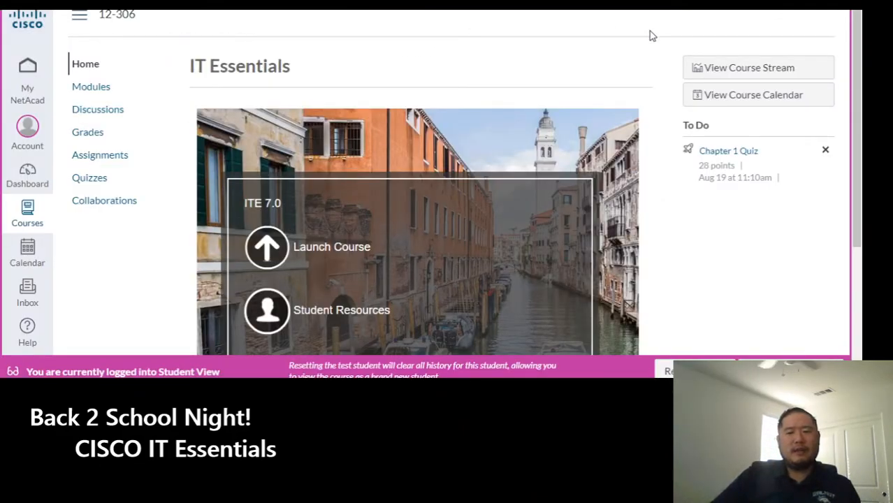
Launch the ITE 7.0 course and browse its chapter list starting at Introduction to Personal Computer Hardware.
scroll(down, 3)
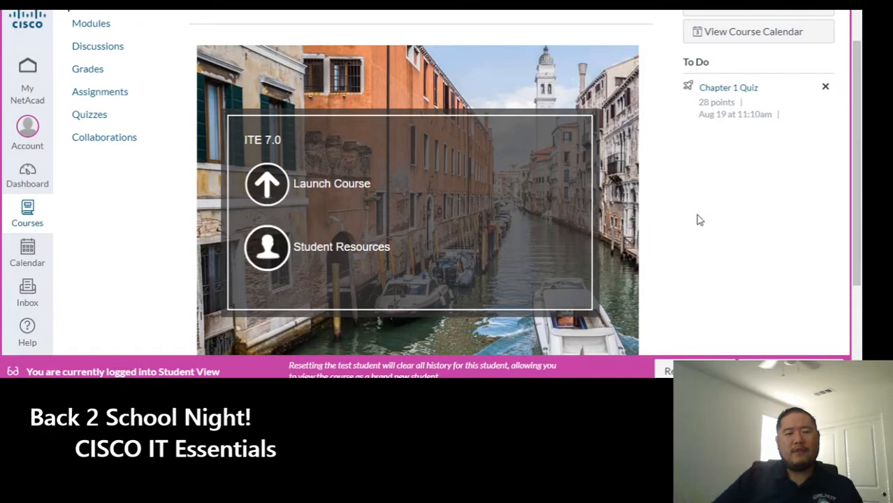
mouse_move(266, 184)
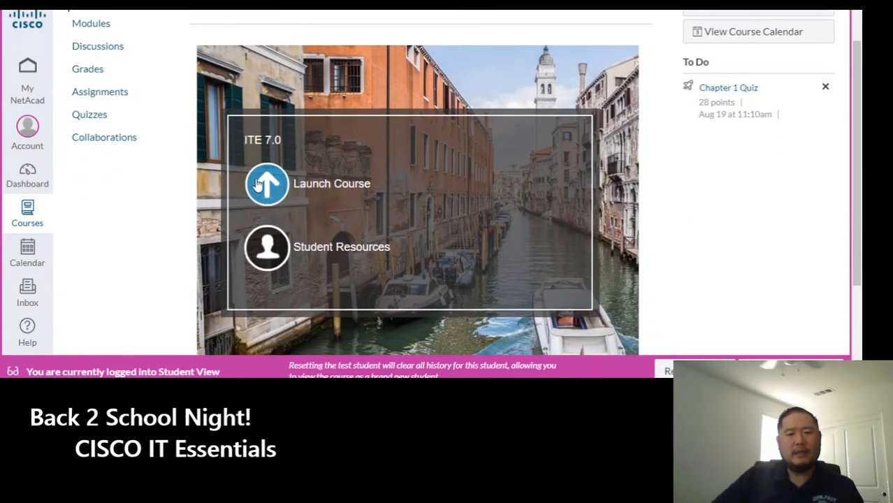
click(266, 184)
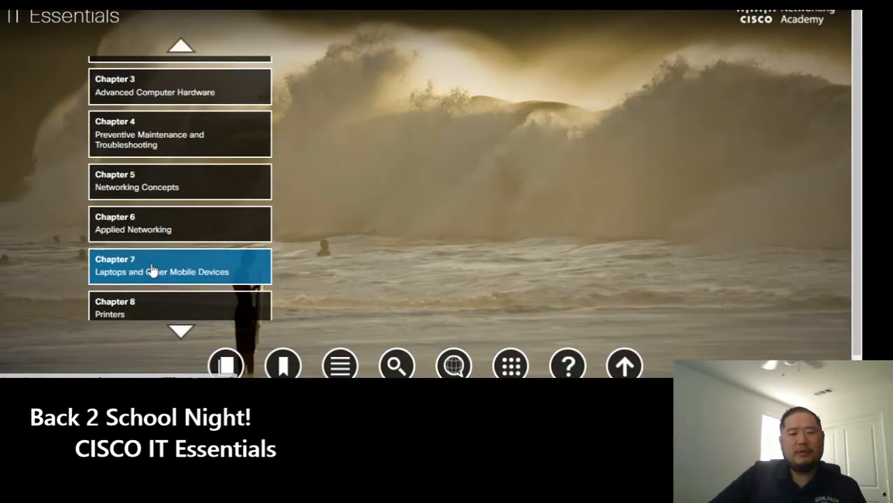
scroll(down, 3)
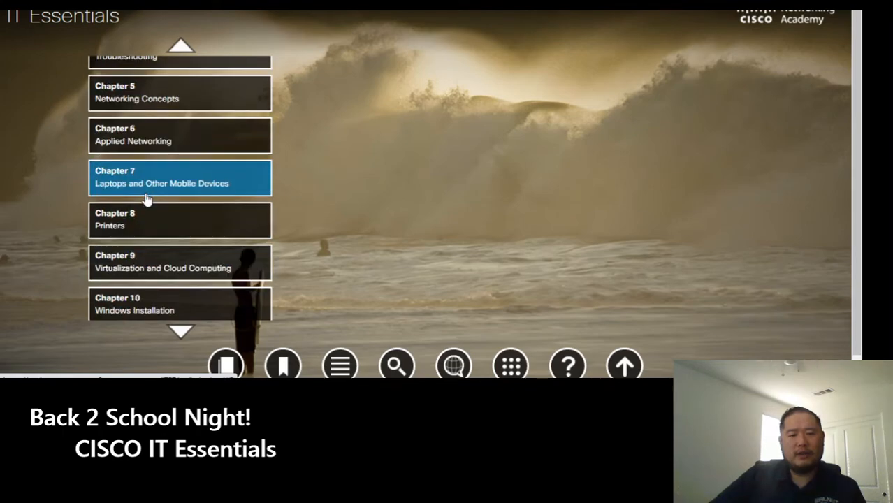
scroll(down, 3)
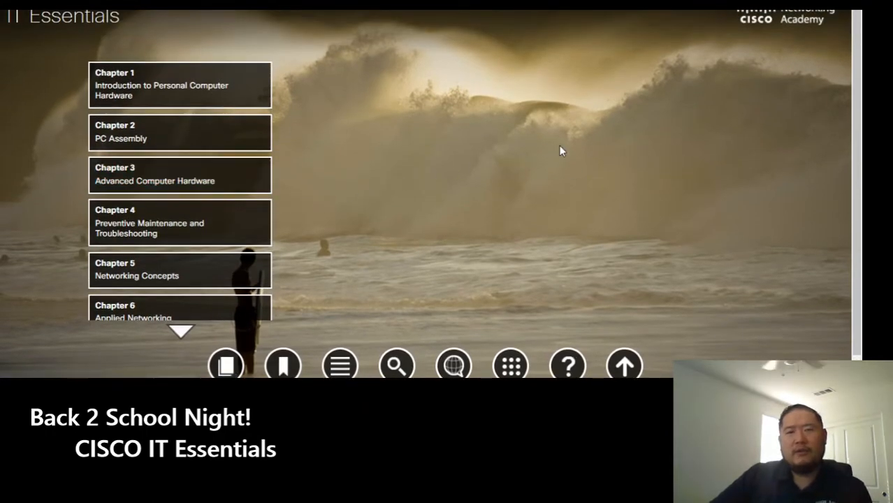
mouse_move(303, 60)
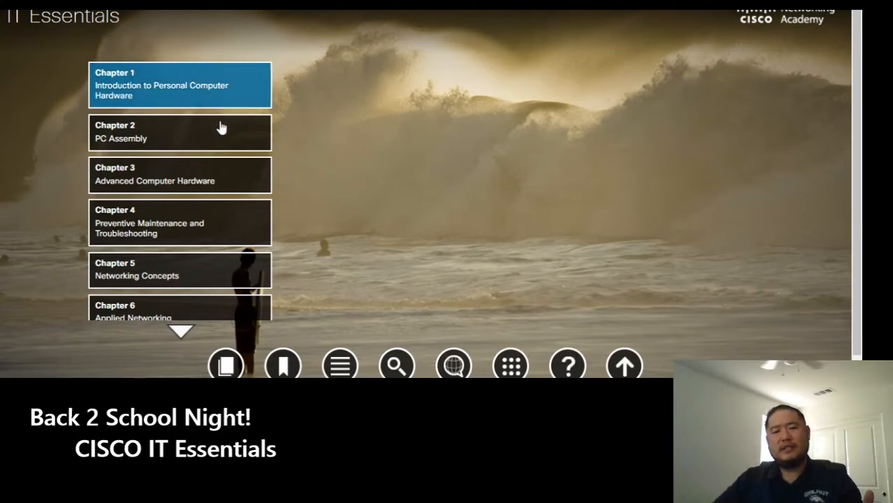
click(180, 132)
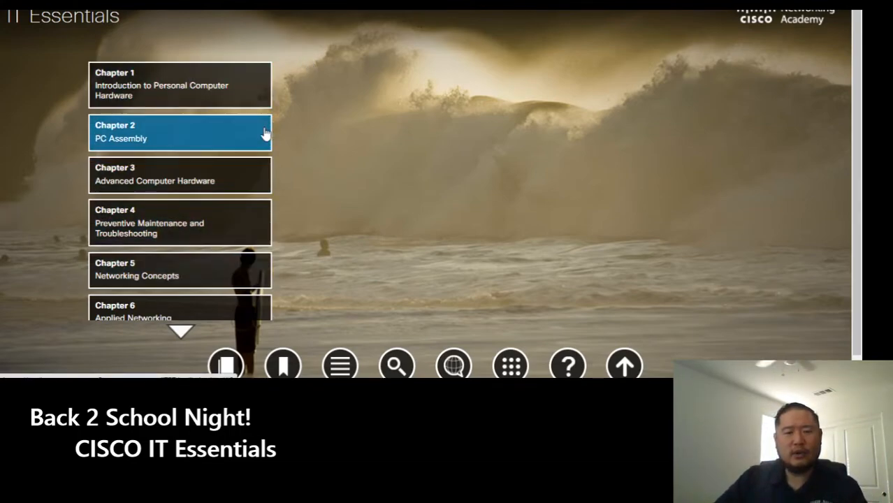
mouse_move(187, 47)
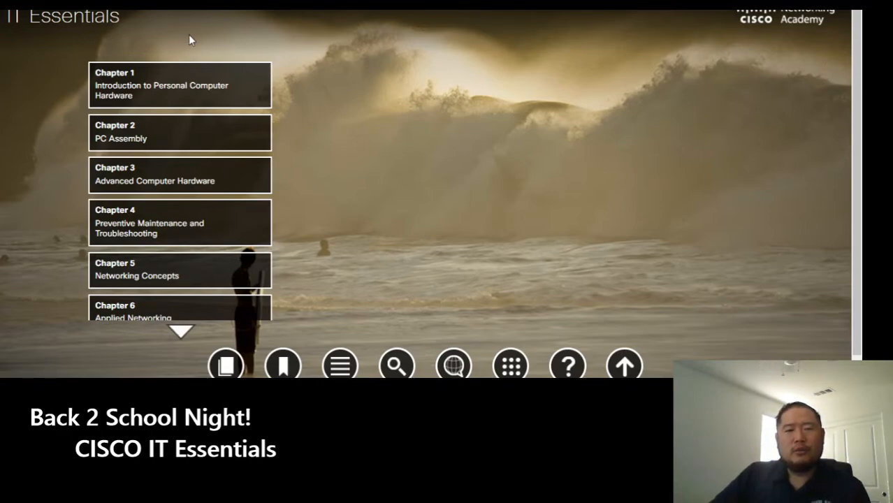
mouse_move(79, 38)
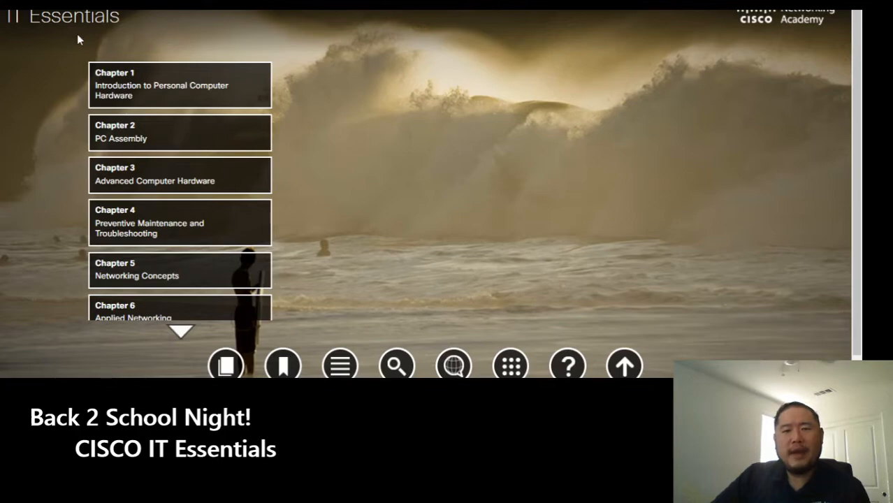
mouse_move(56, 145)
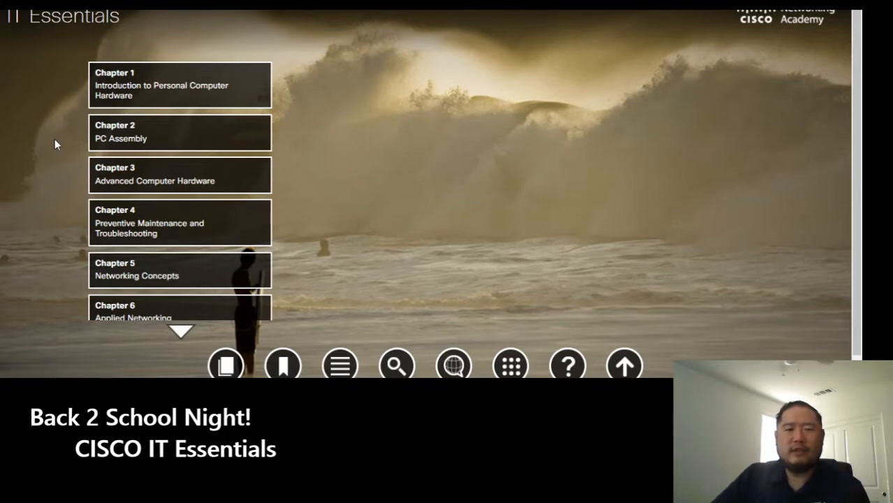
mouse_move(63, 137)
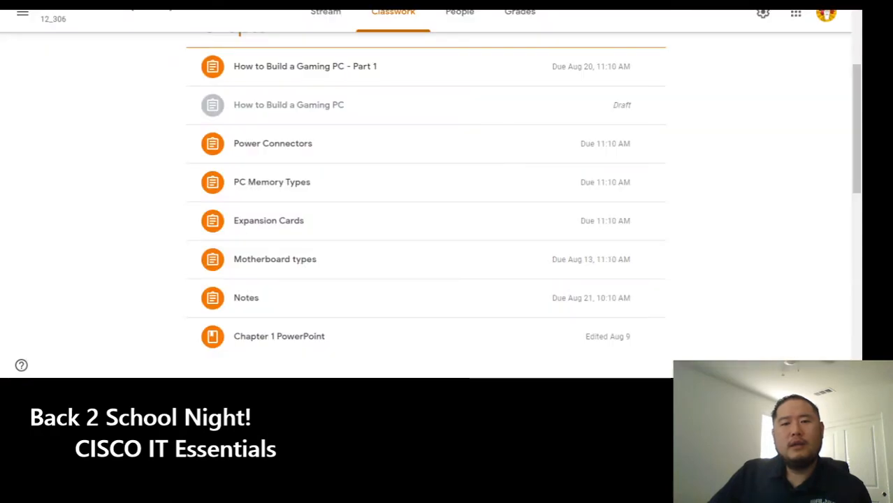
mouse_move(292, 248)
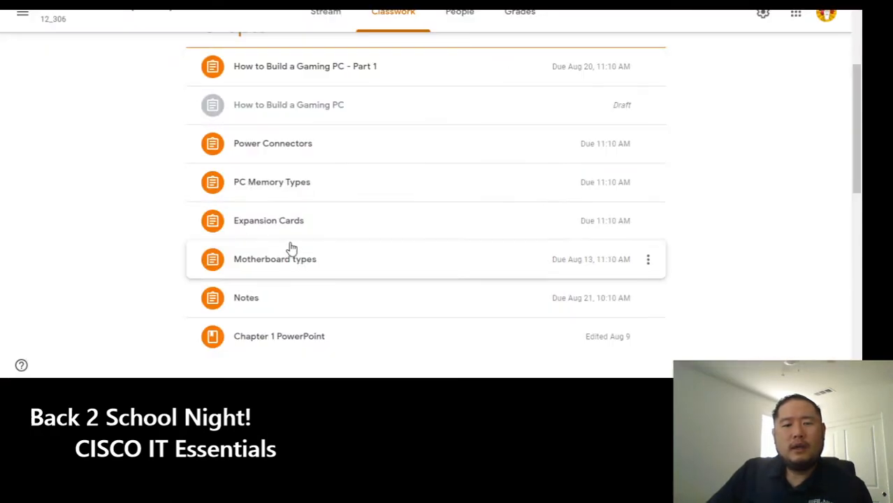
mouse_move(345, 157)
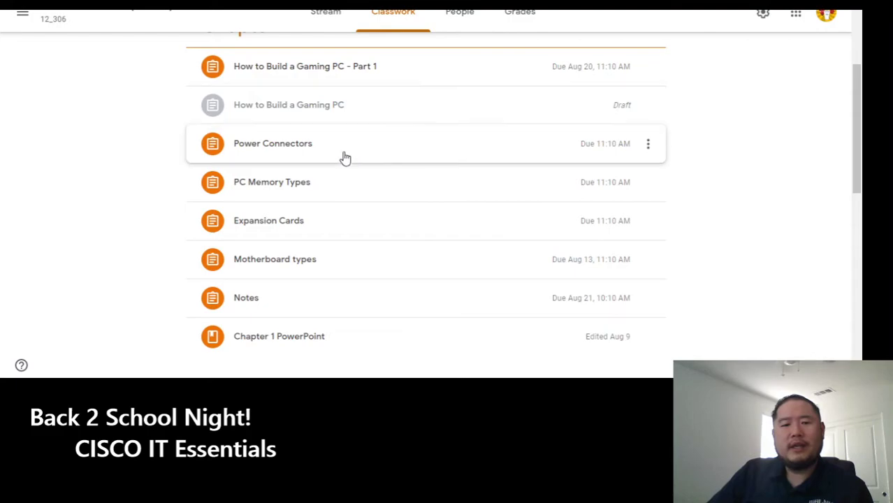
mouse_move(296, 222)
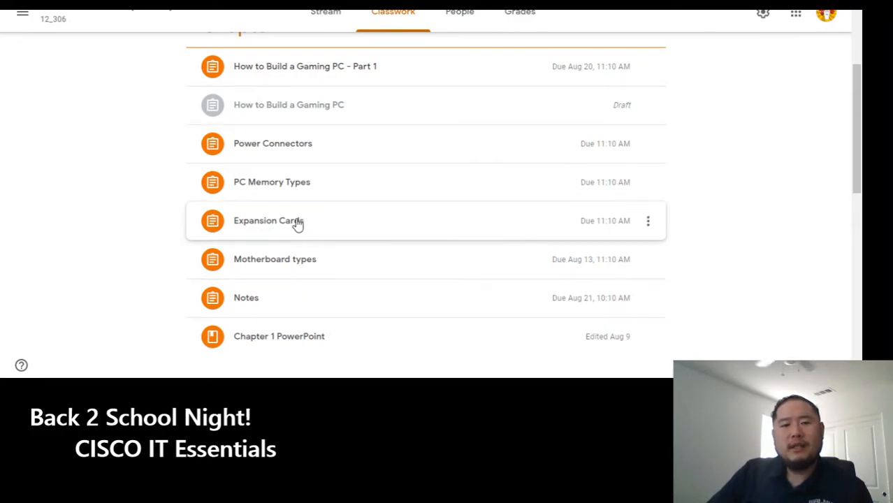
mouse_move(310, 194)
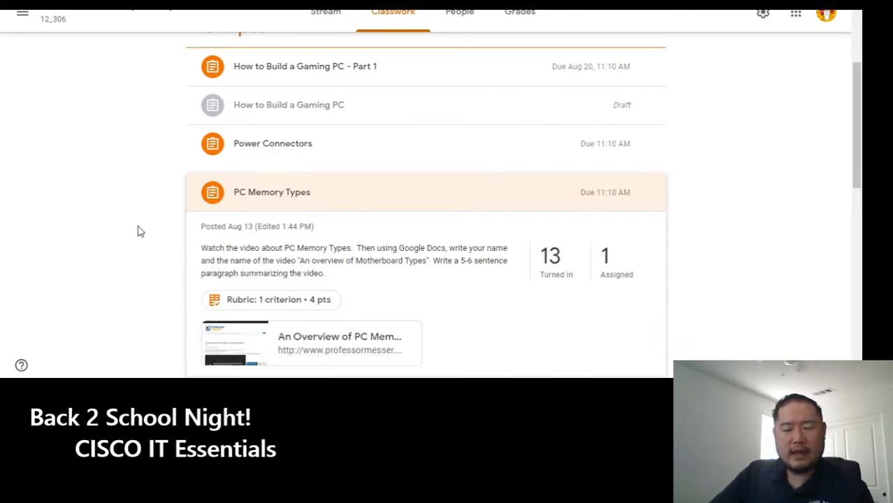
mouse_move(134, 226)
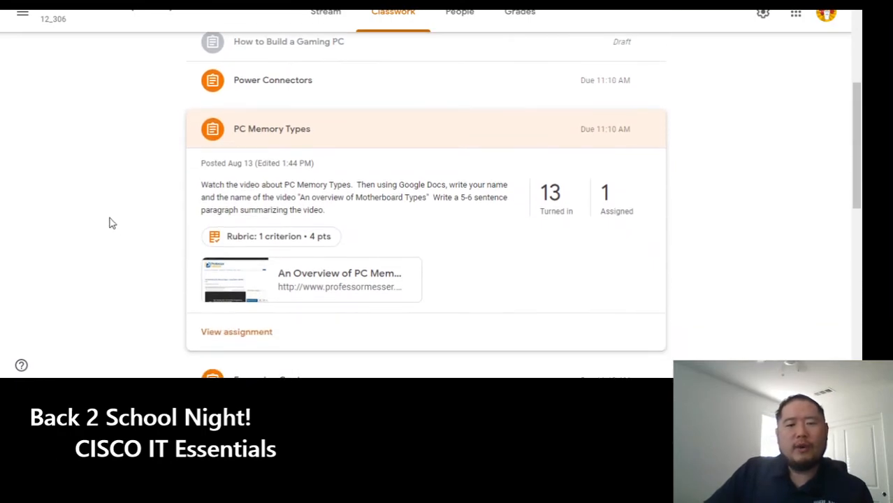
mouse_move(125, 218)
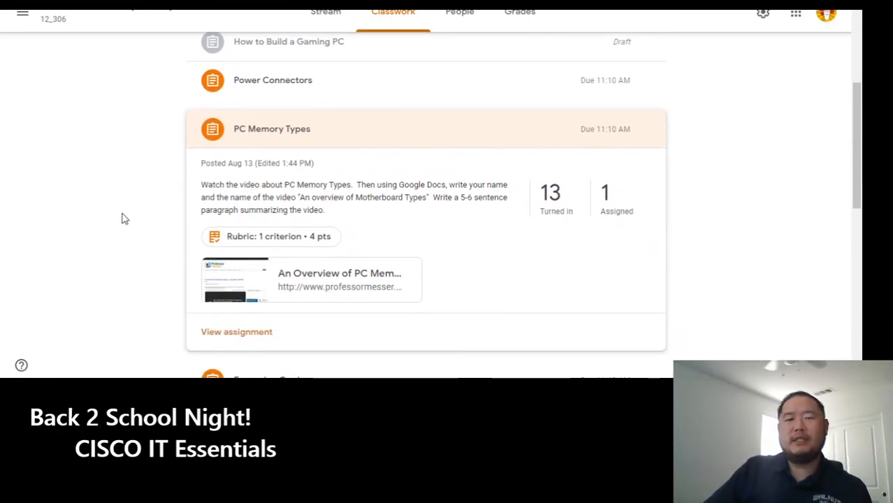
mouse_move(282, 222)
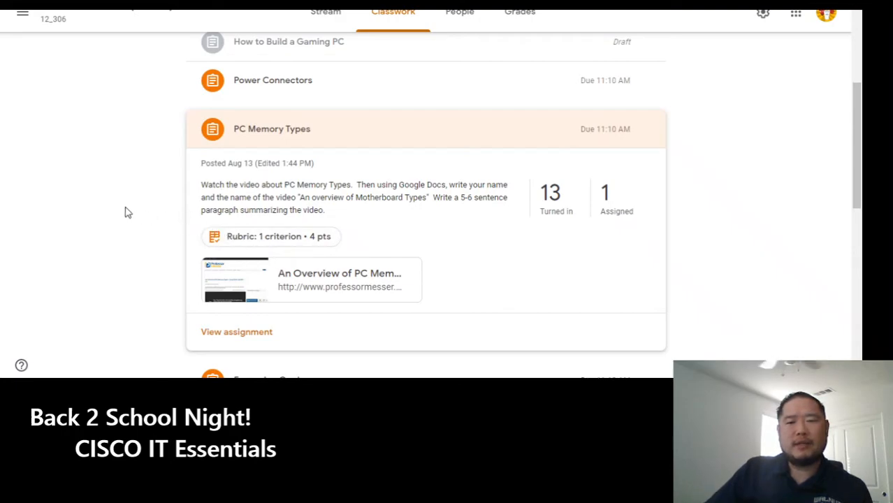
mouse_move(255, 249)
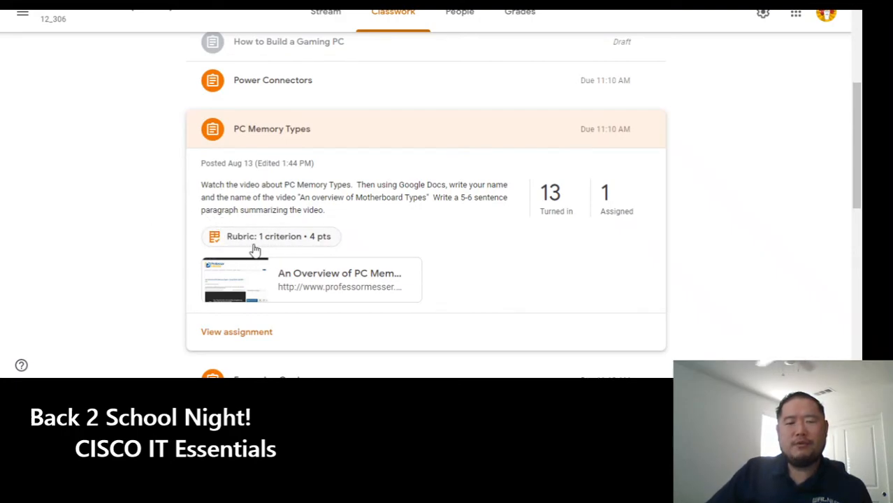
mouse_move(206, 110)
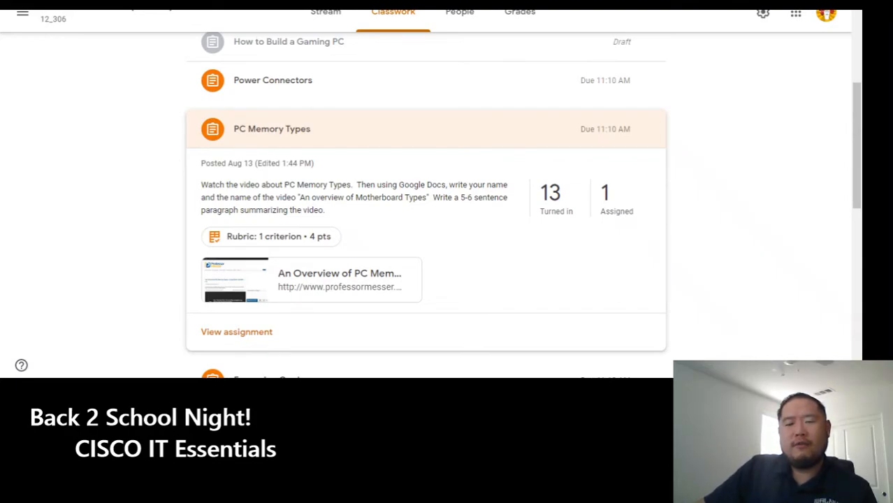
mouse_move(743, 127)
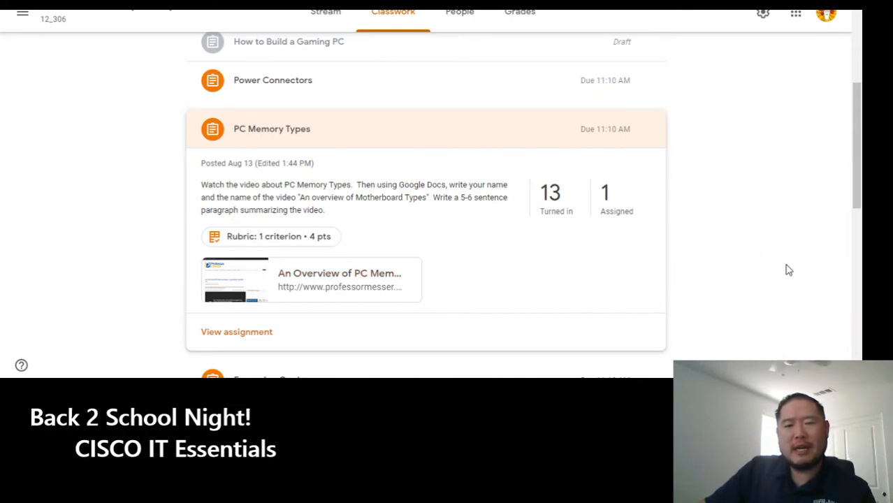
Scroll through the PC Memory Types assignment details and the remaining Chapter 1 items below it.
scroll(down, 3)
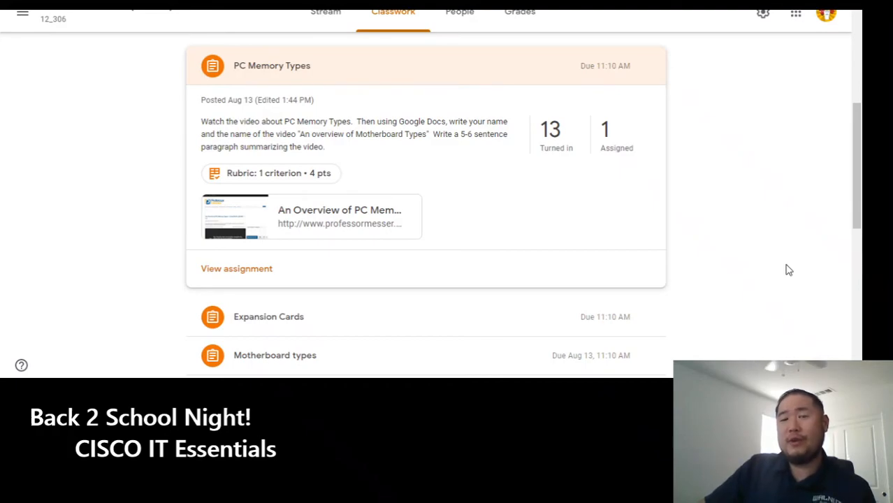
mouse_move(771, 272)
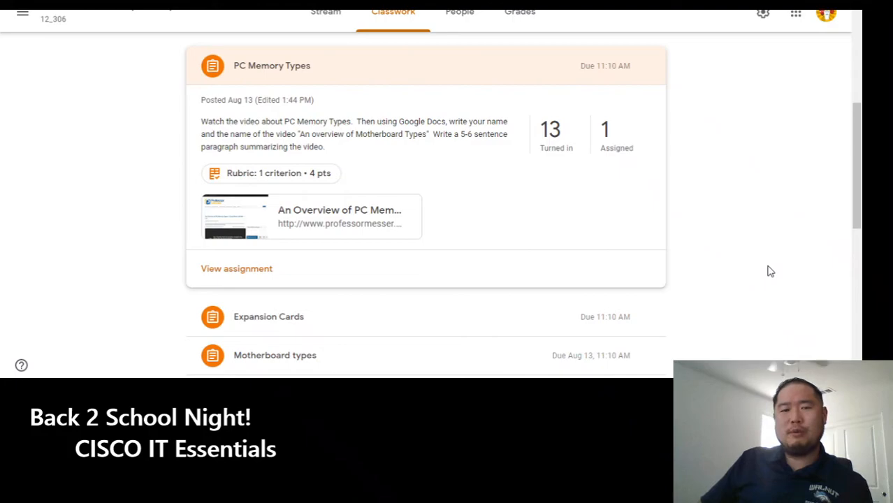
mouse_move(767, 263)
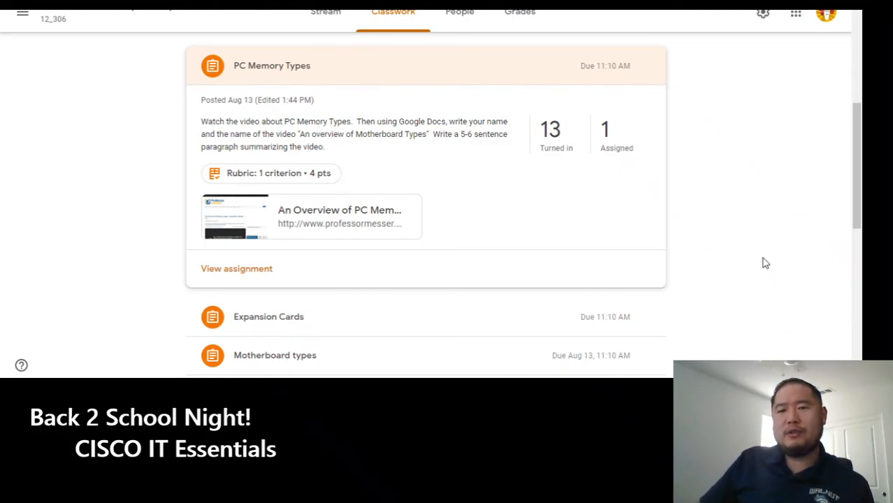
mouse_move(762, 262)
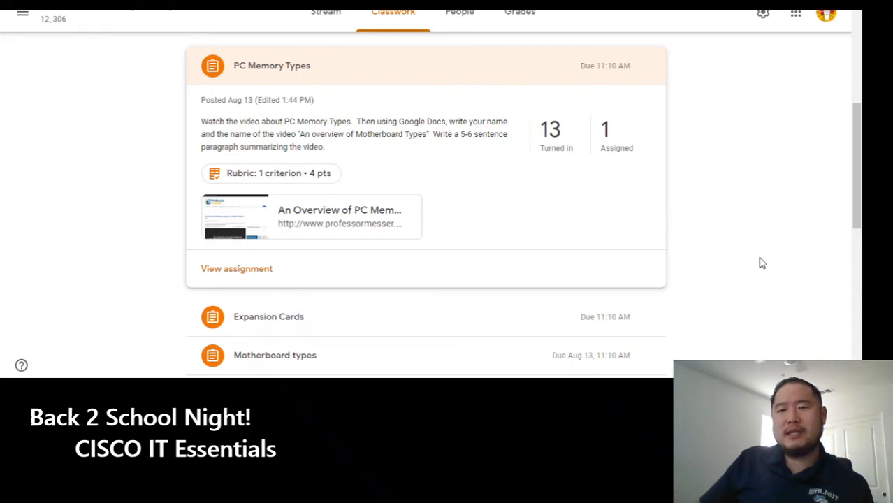
mouse_move(746, 269)
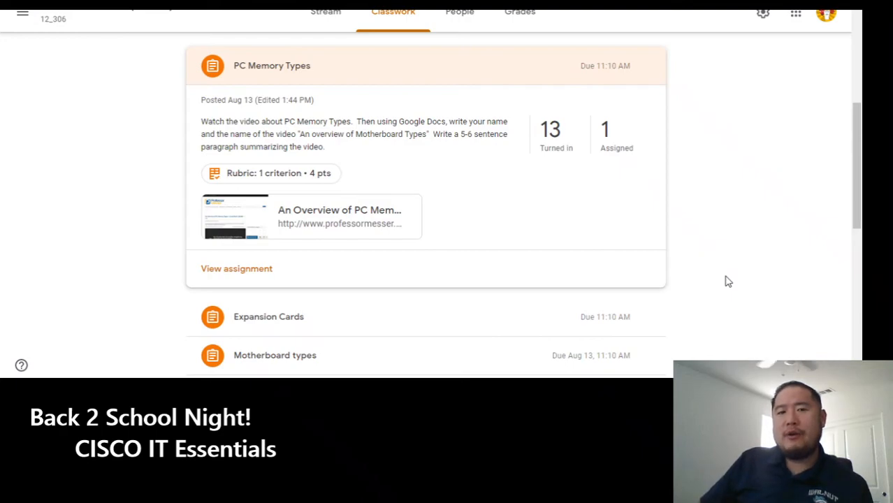
mouse_move(721, 283)
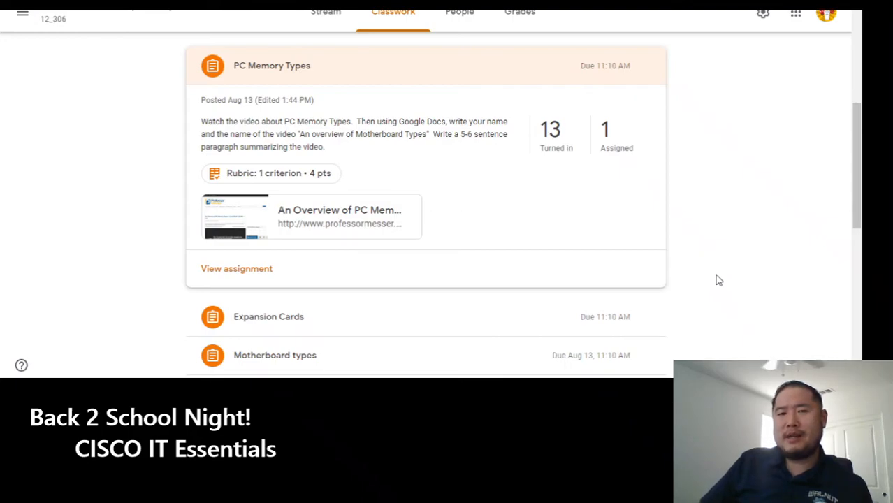
mouse_move(719, 274)
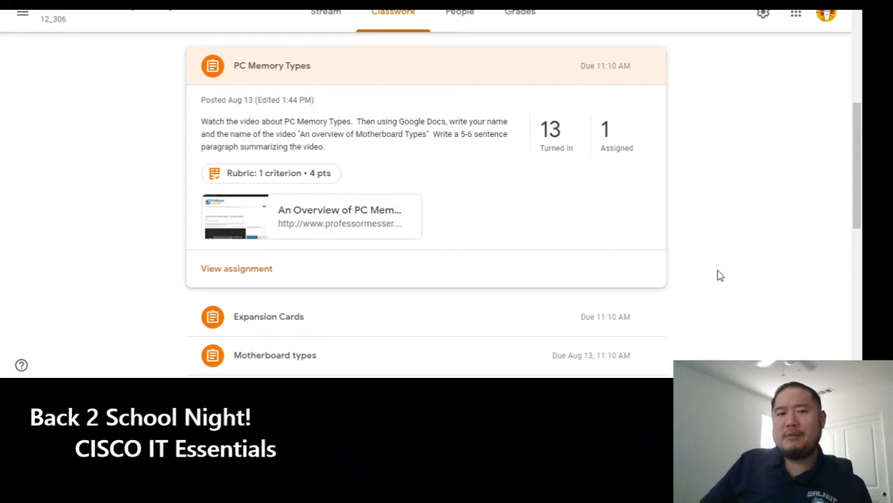
mouse_move(722, 265)
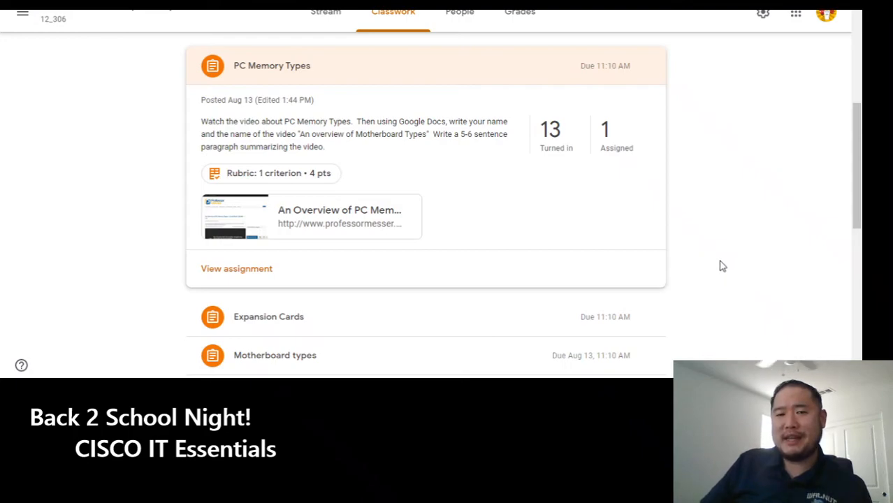
mouse_move(722, 265)
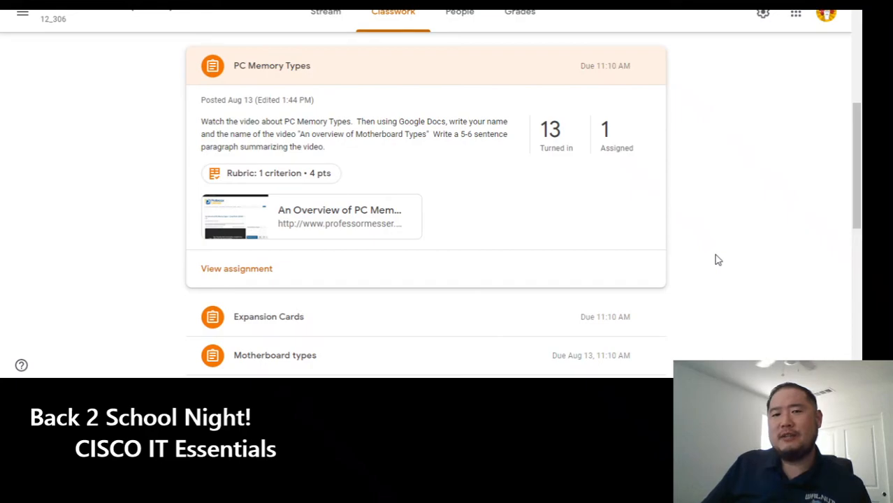
mouse_move(727, 247)
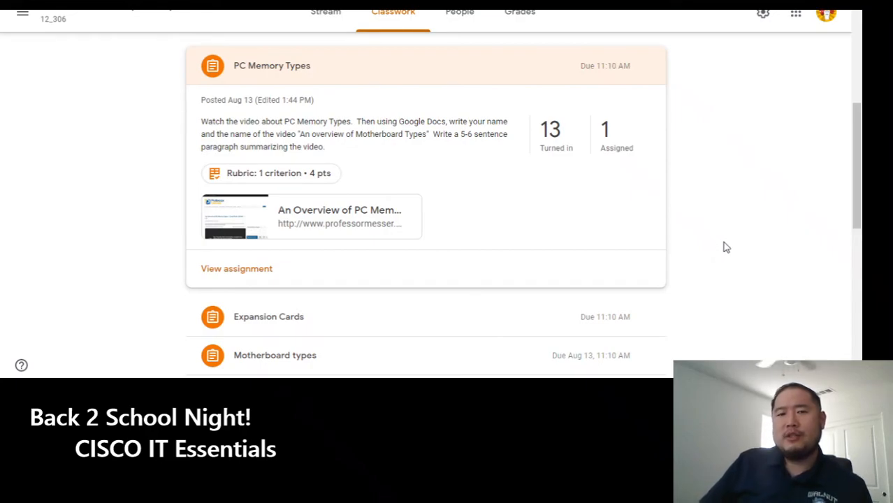
mouse_move(742, 252)
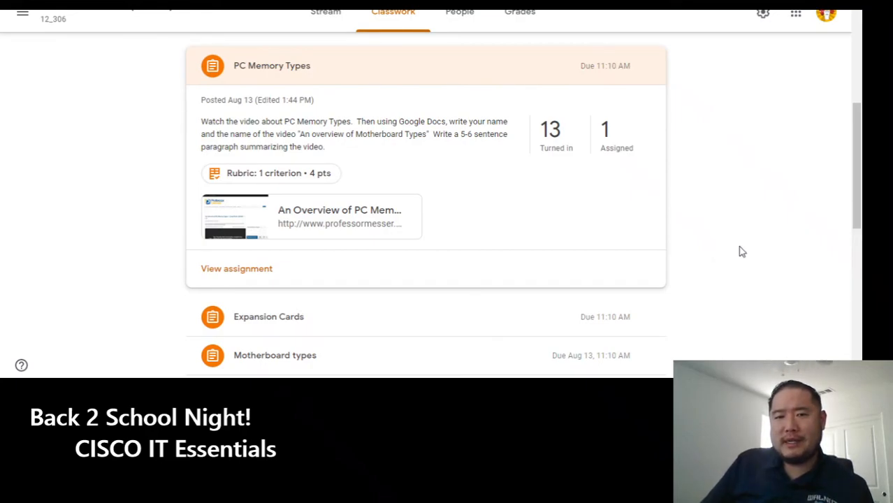
mouse_move(737, 252)
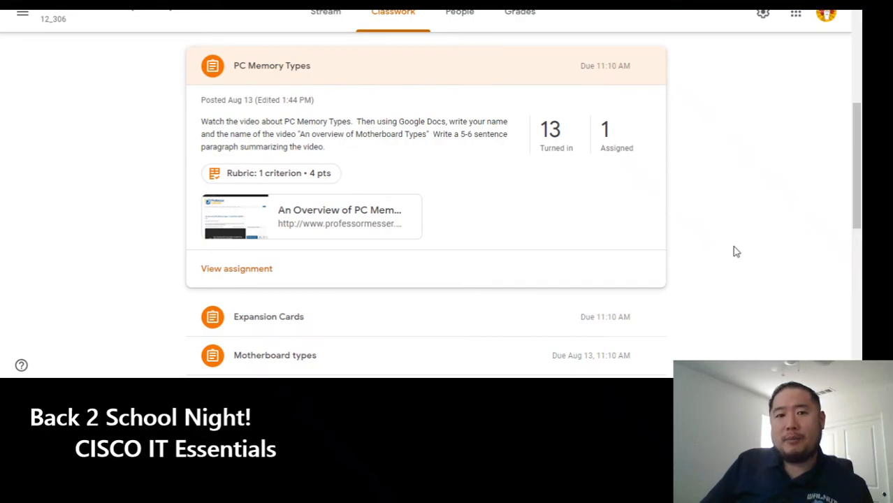
mouse_move(731, 254)
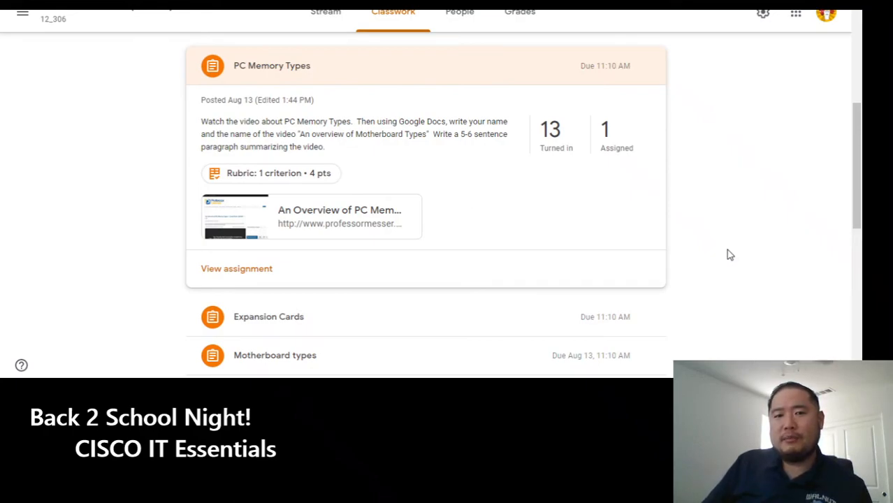
mouse_move(722, 258)
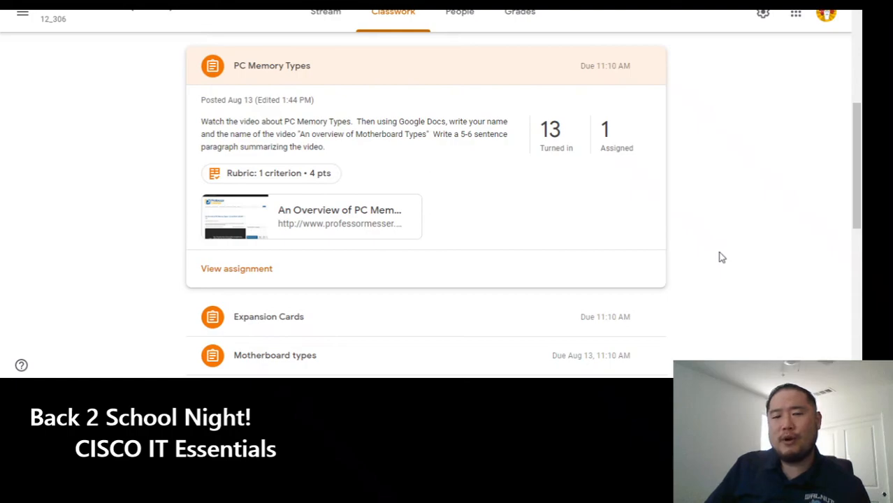
mouse_move(718, 258)
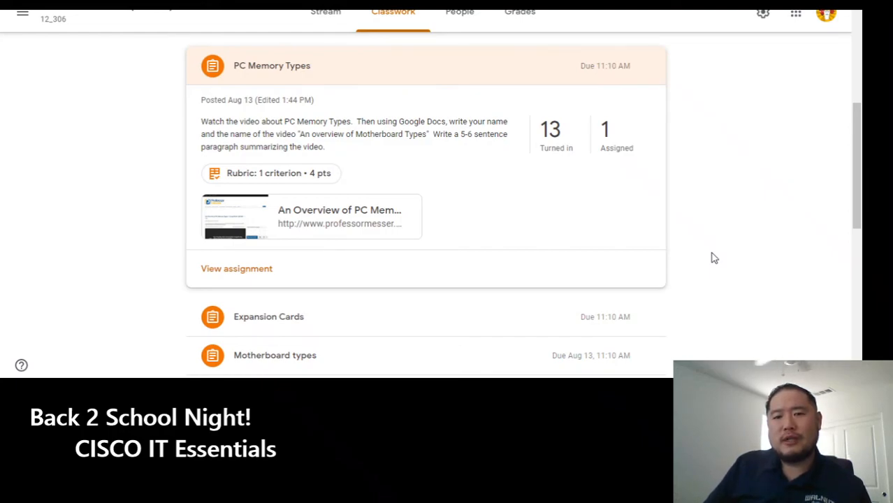
scroll(down, 3)
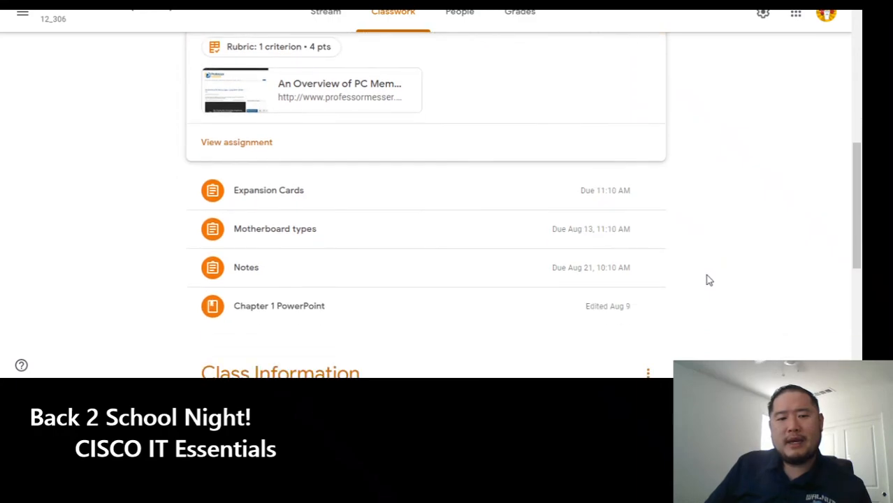
mouse_move(337, 287)
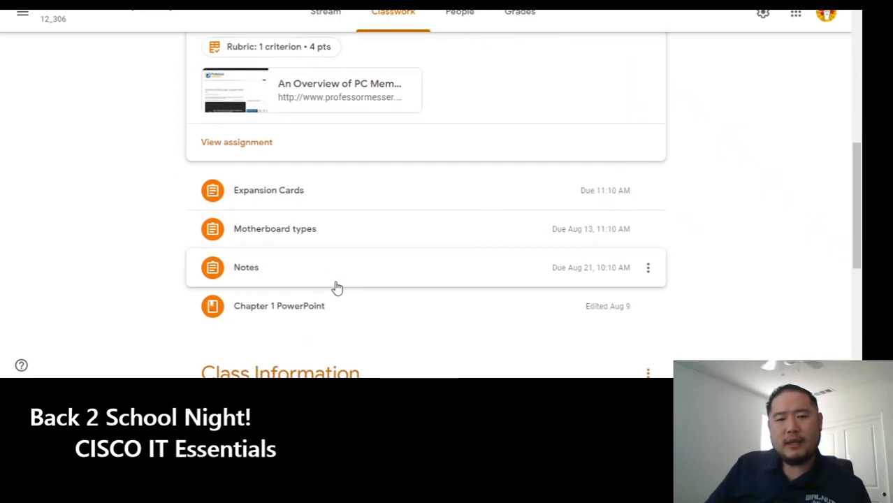
mouse_move(573, 269)
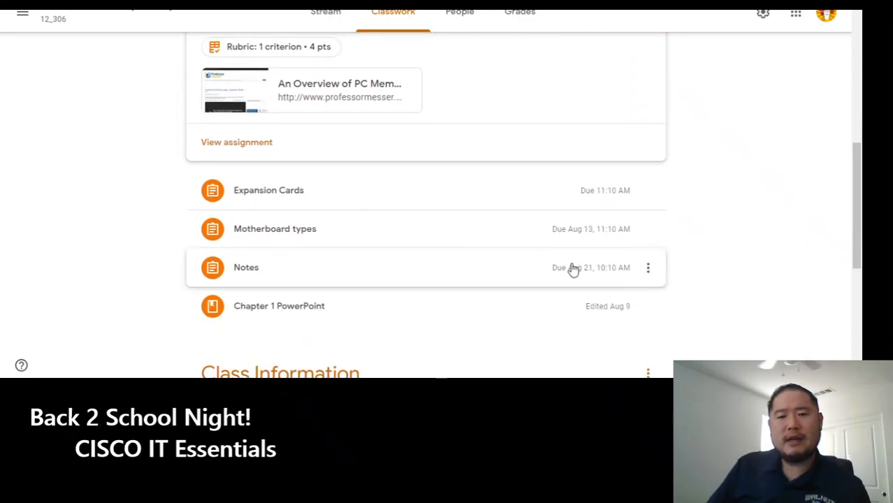
Expand the Notes assignment showing its instructions, 10-point rubric, 0 turned in and 14 assigned.
click(246, 267)
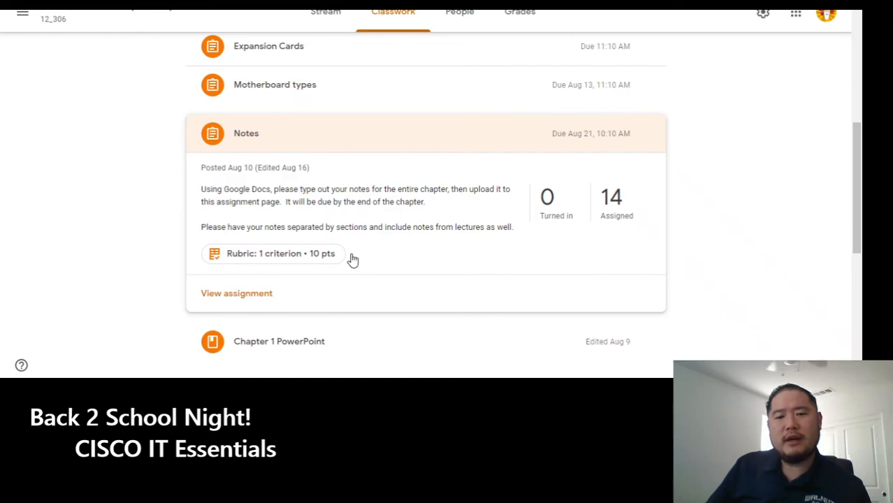
mouse_move(373, 252)
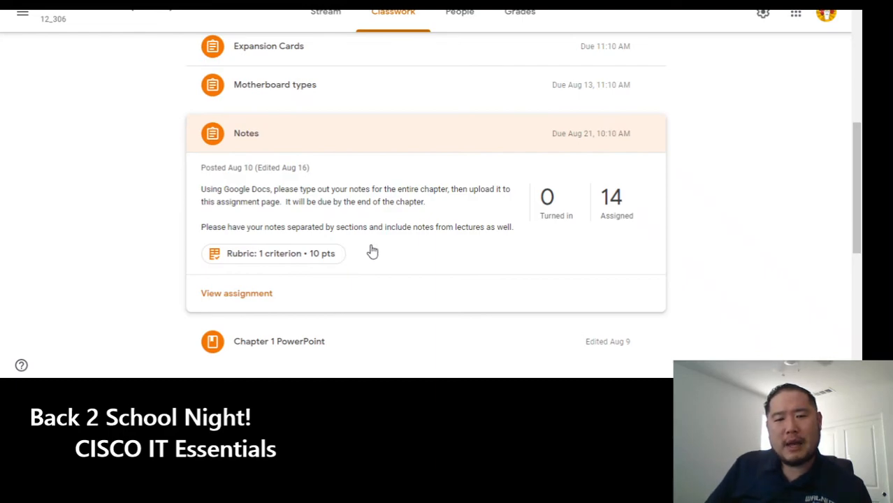
mouse_move(393, 241)
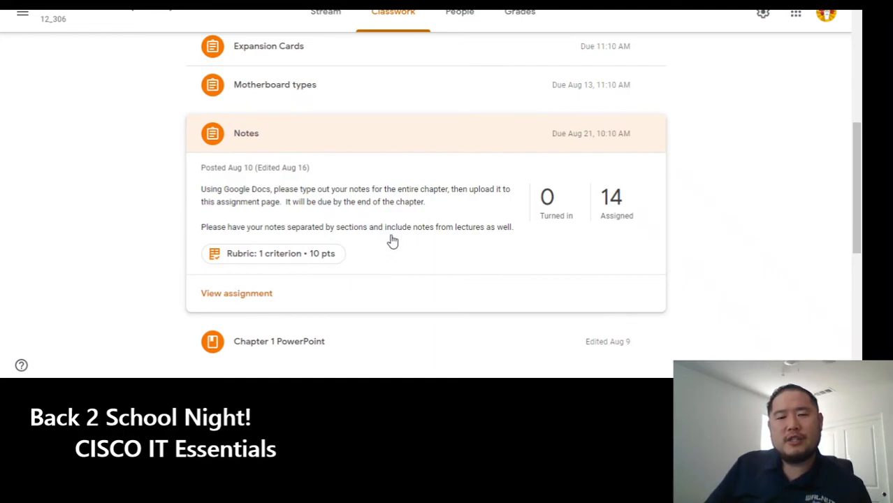
mouse_move(395, 224)
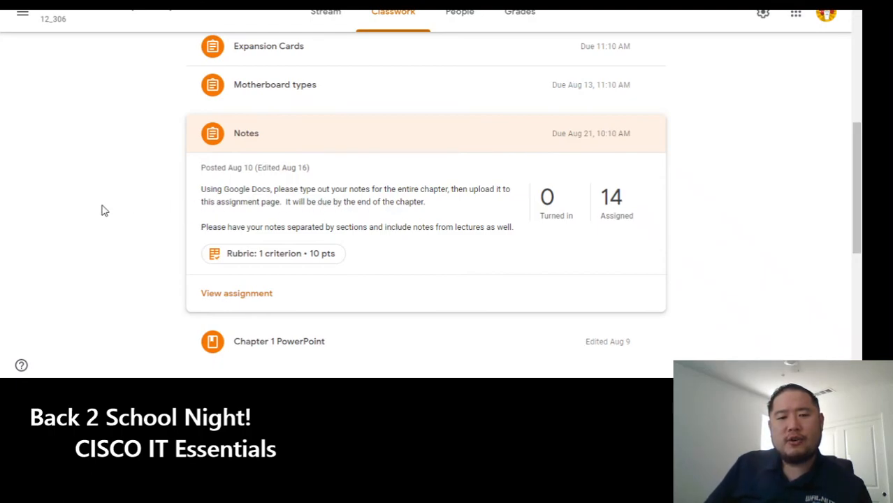
mouse_move(98, 201)
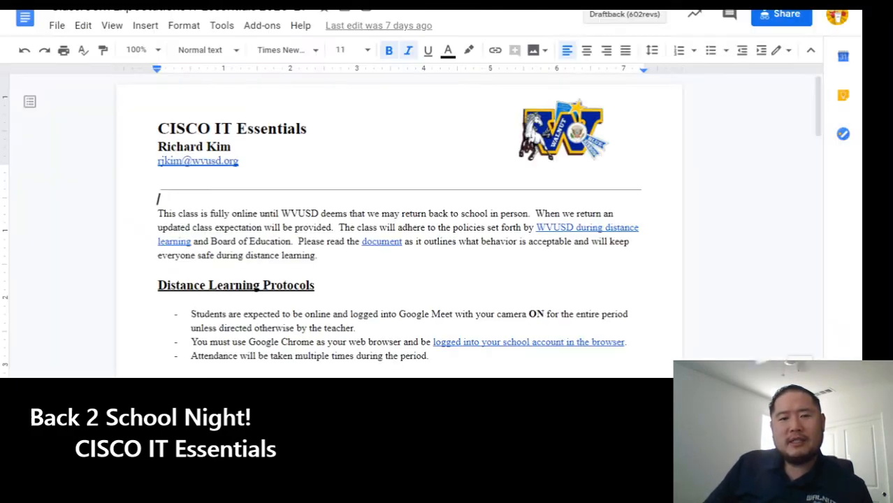
mouse_move(373, 275)
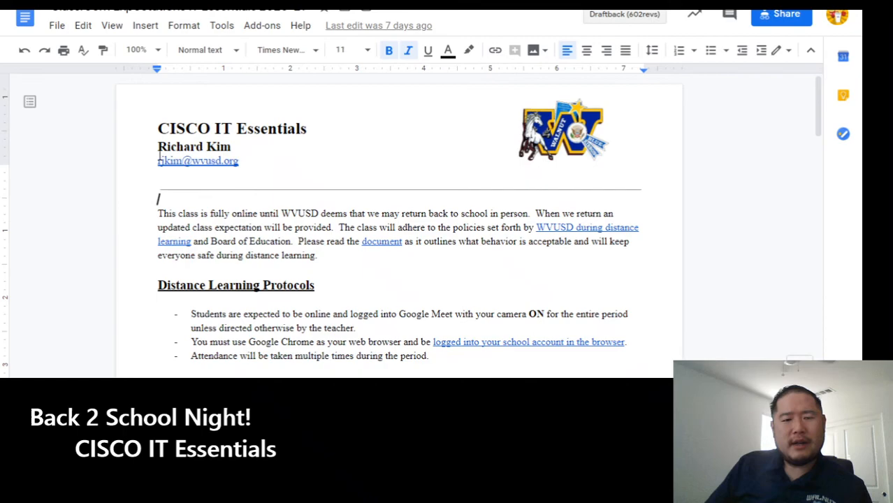
mouse_move(382, 267)
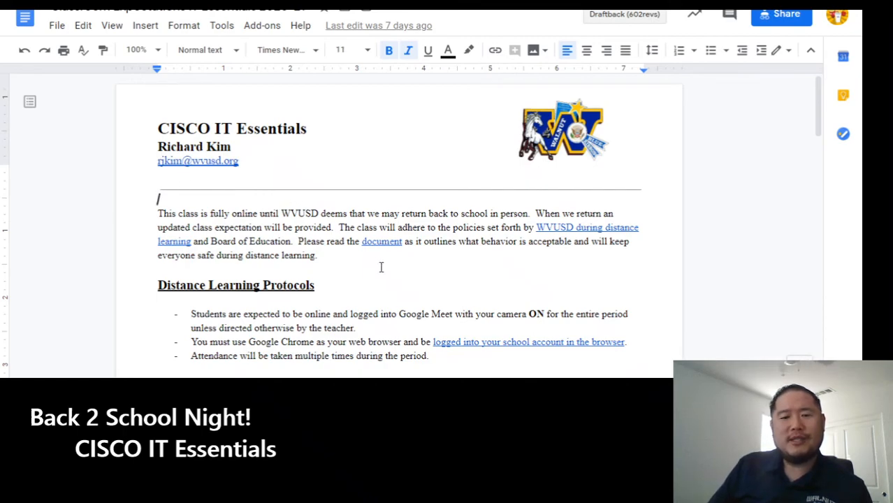
mouse_move(442, 269)
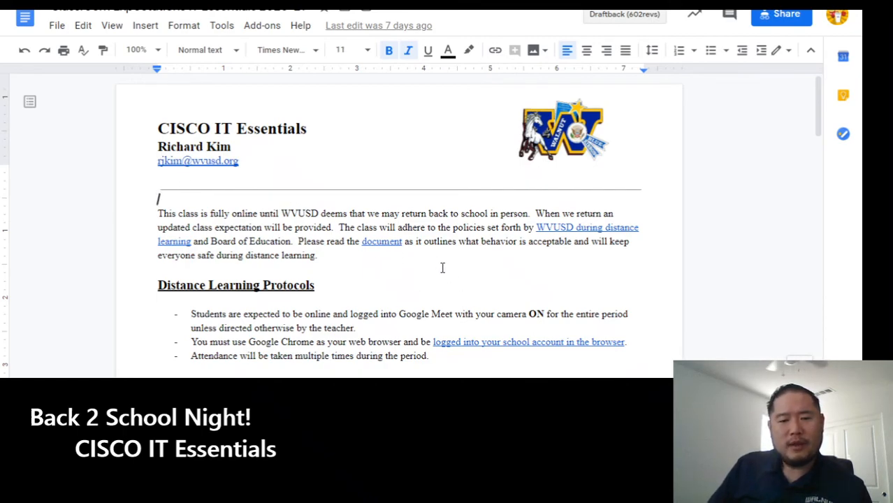
Scroll through the Distance Learning Protocols, Classroom Rules, Consequences and make-up work sections.
scroll(down, 3)
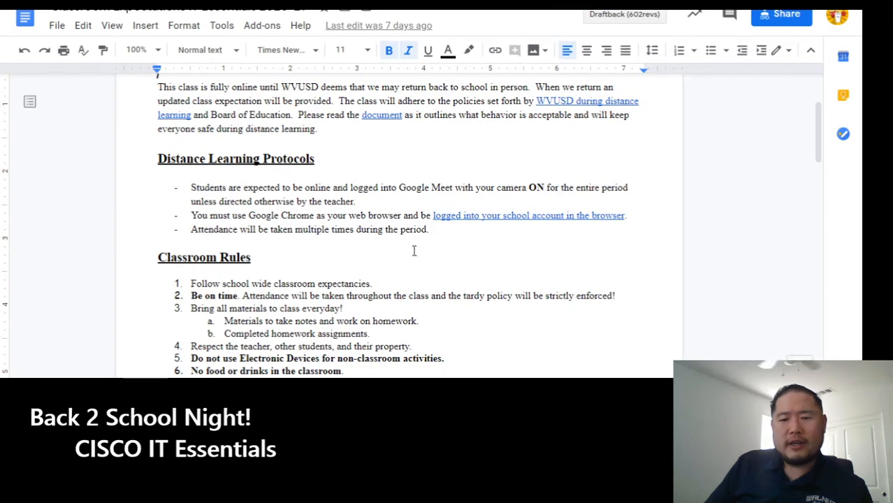
mouse_move(399, 238)
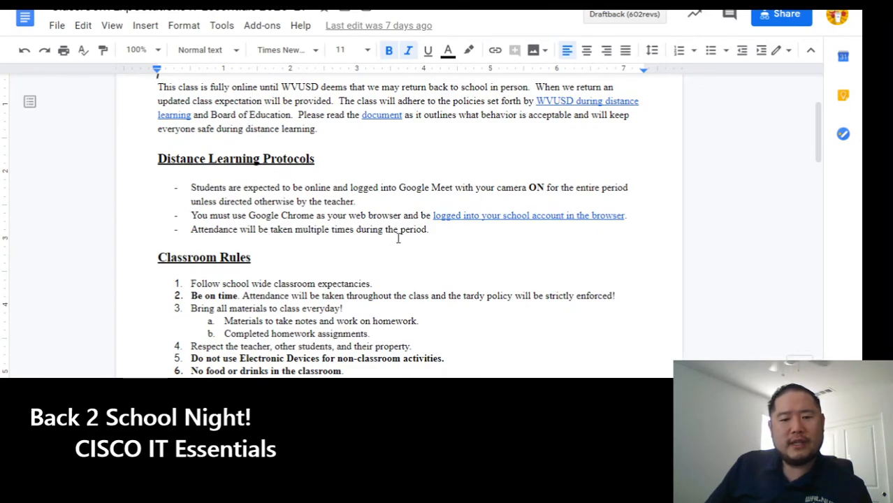
mouse_move(333, 264)
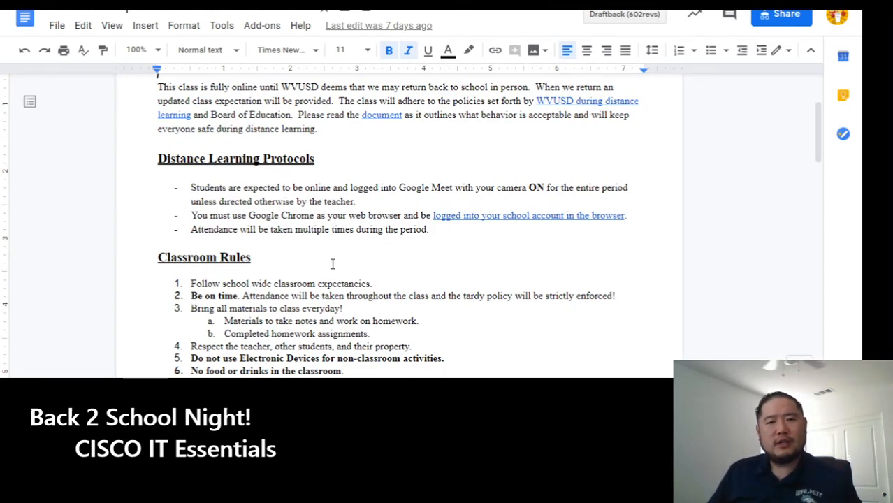
mouse_move(328, 253)
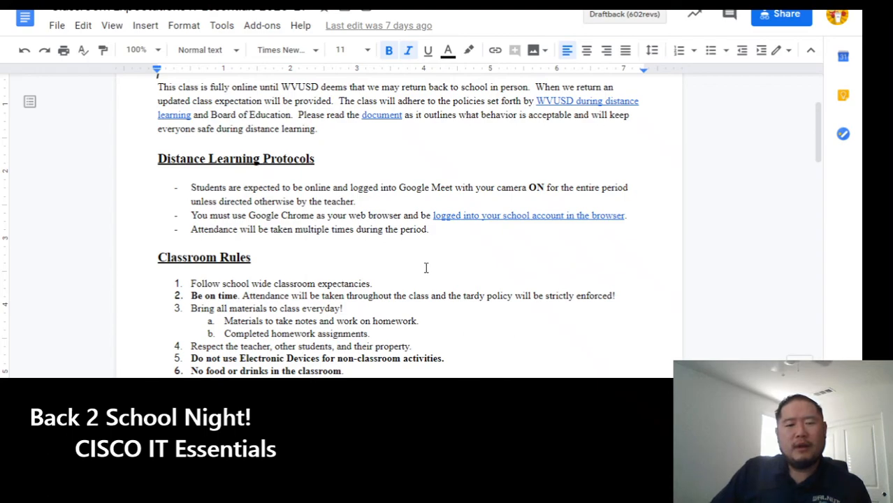
mouse_move(130, 161)
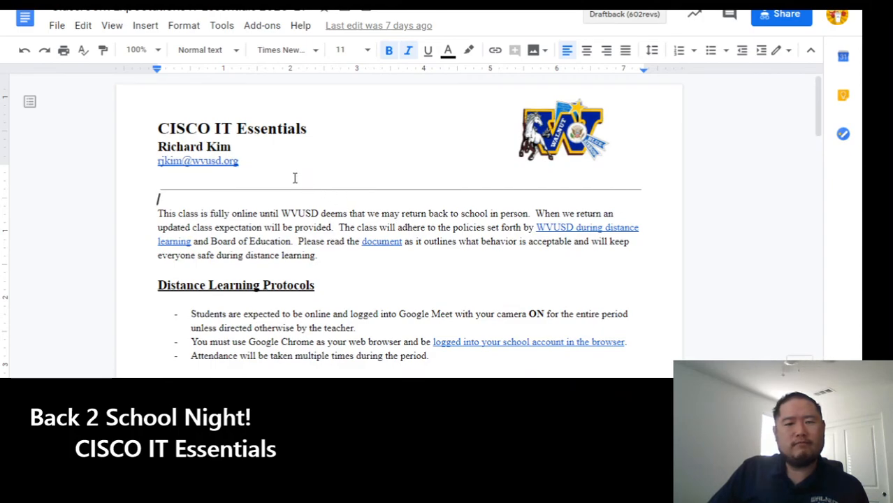
scroll(down, 3)
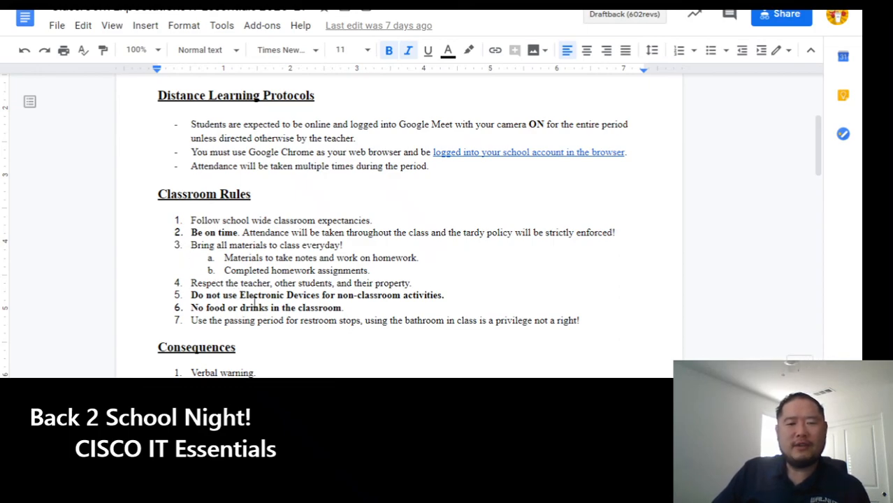
scroll(down, 3)
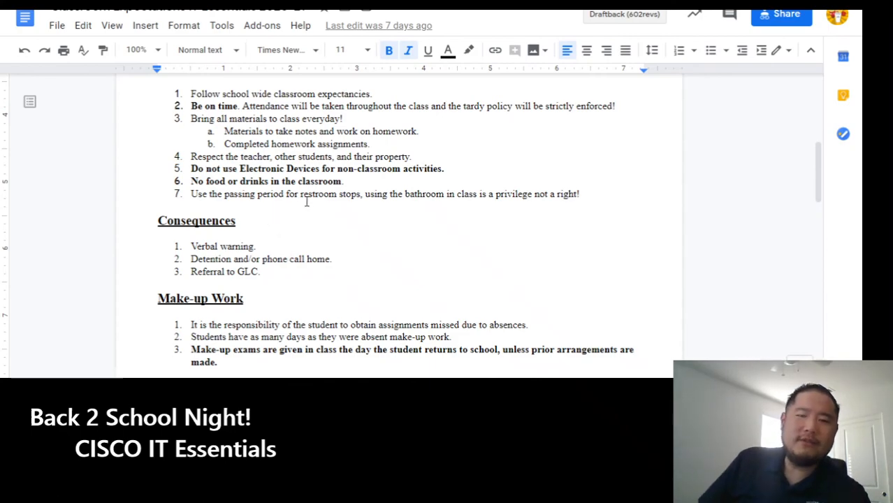
scroll(up, 3)
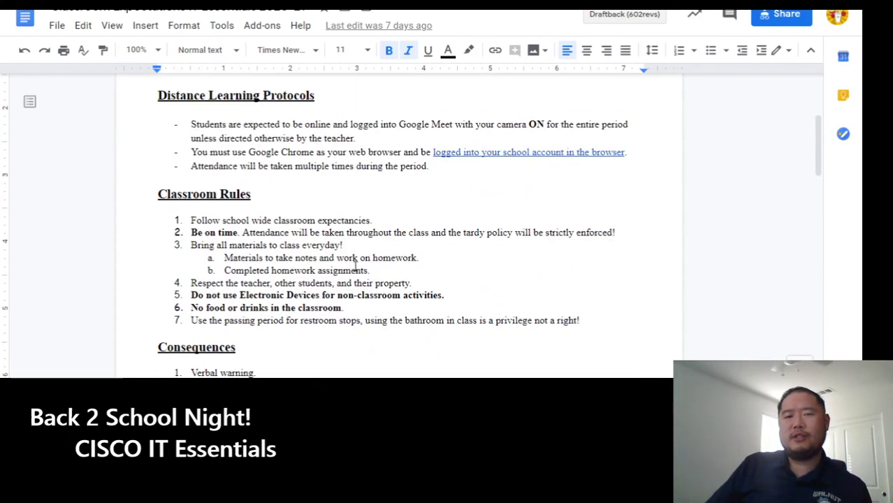